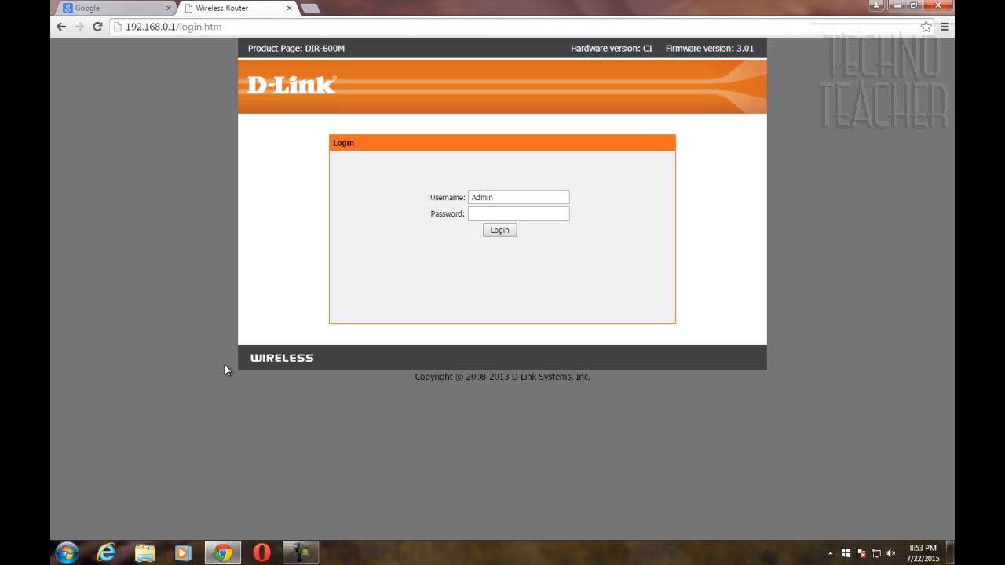
Switch the browser from the router login page to the Google tab.
left_click(110, 8)
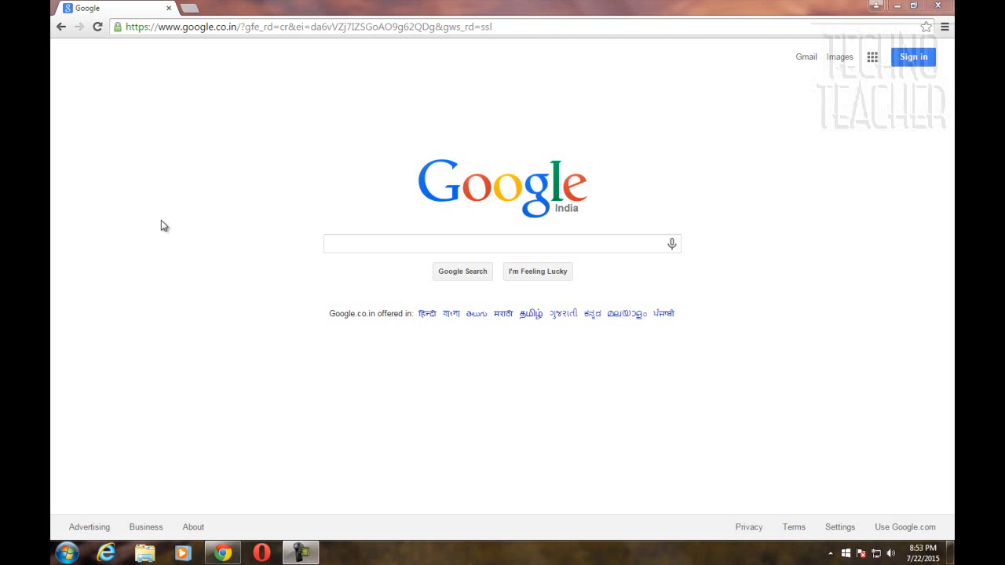
mouse_move(192, 9)
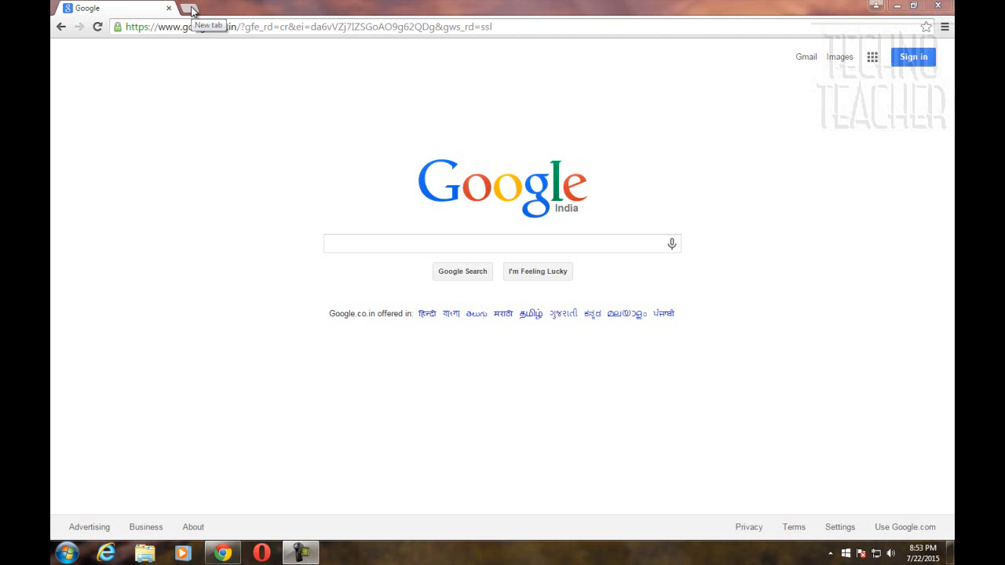
Return to the Wireless Router tab and sign in with the admin password.
left_click(192, 8)
type("192.168.0.1/login.htm")
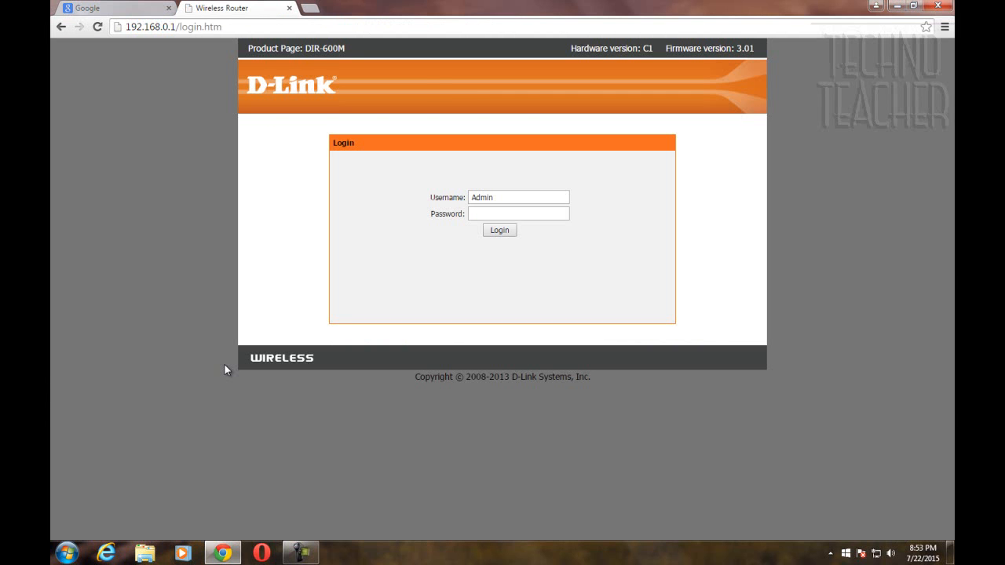
mouse_move(503, 366)
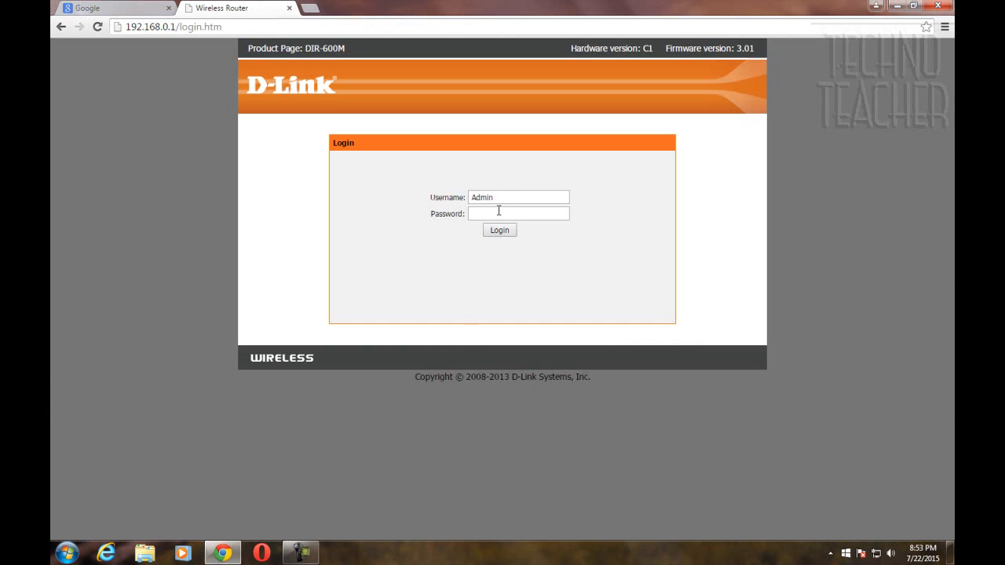
left_click(499, 230)
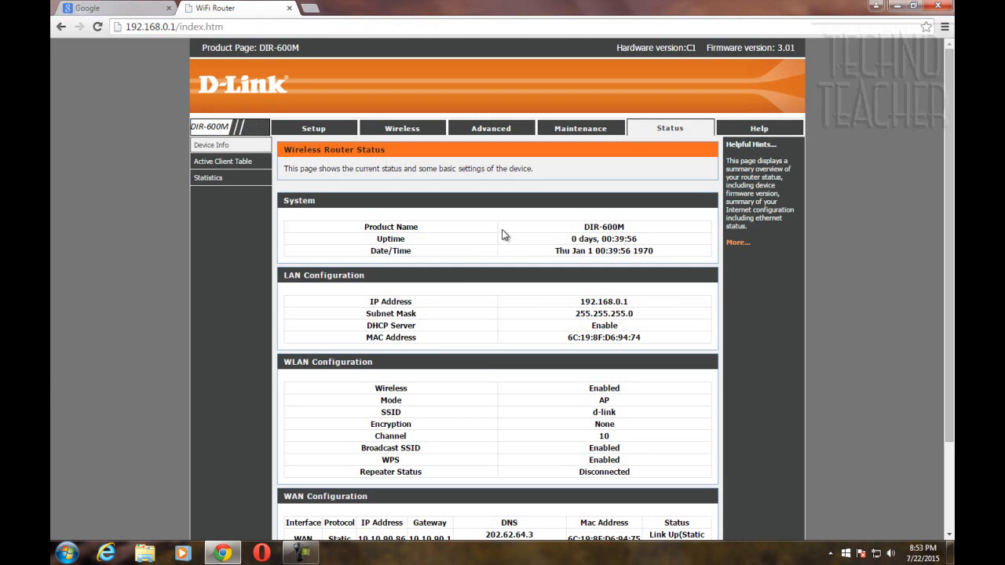
mouse_move(418, 215)
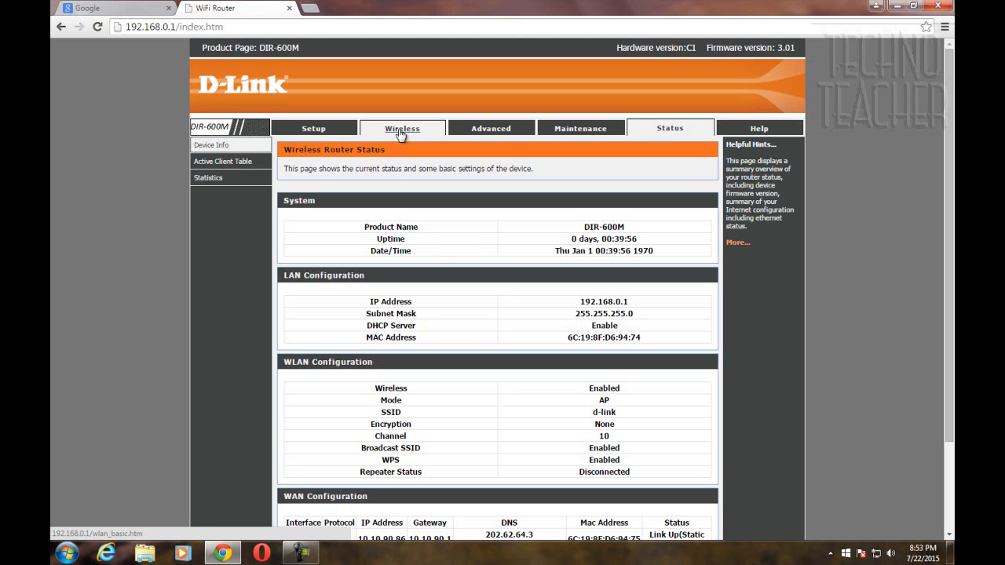
On the Wireless page, replace the SSID d-link with technoteacher.
left_click(402, 128)
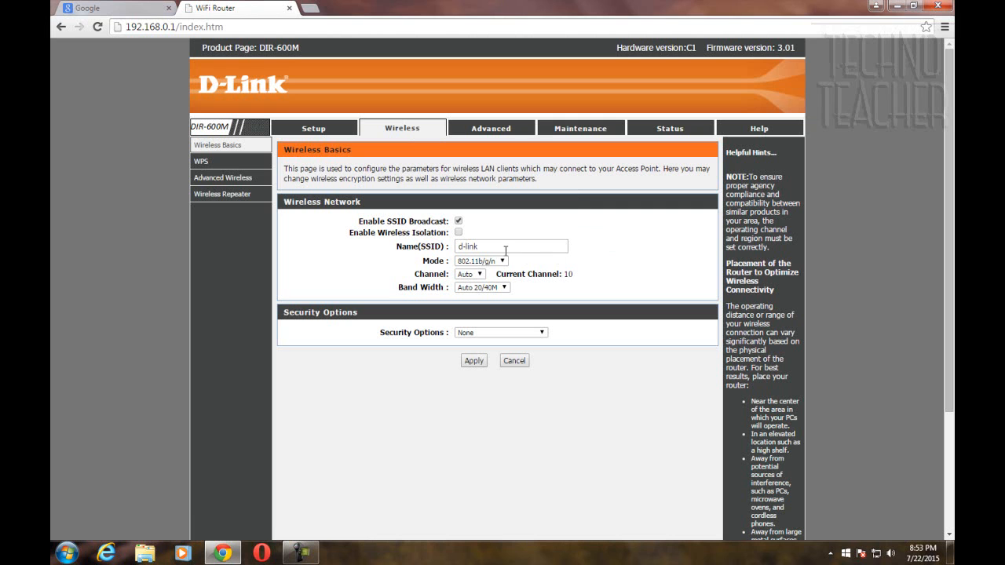
left_click(511, 246)
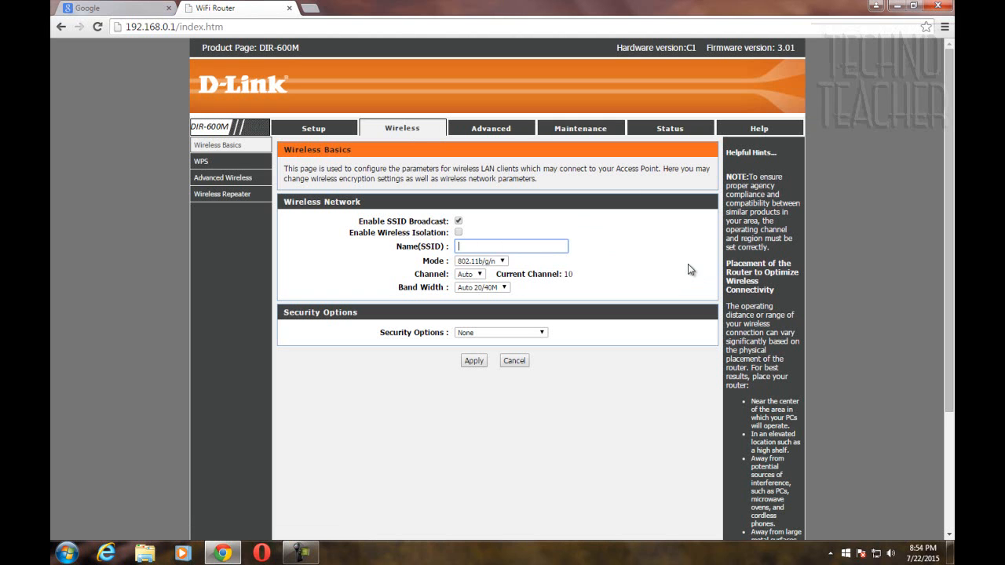
type("technoteacher")
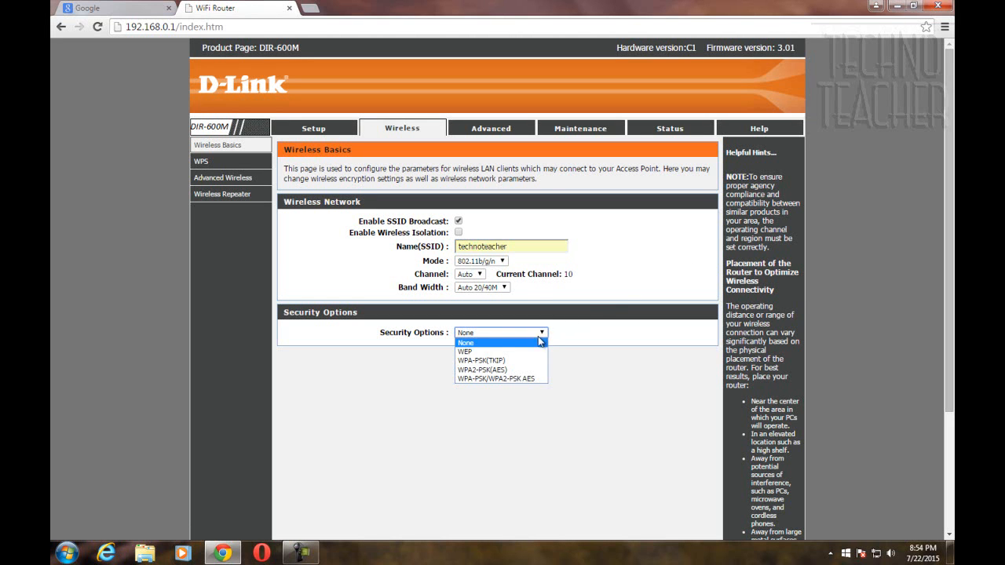
mouse_move(520, 378)
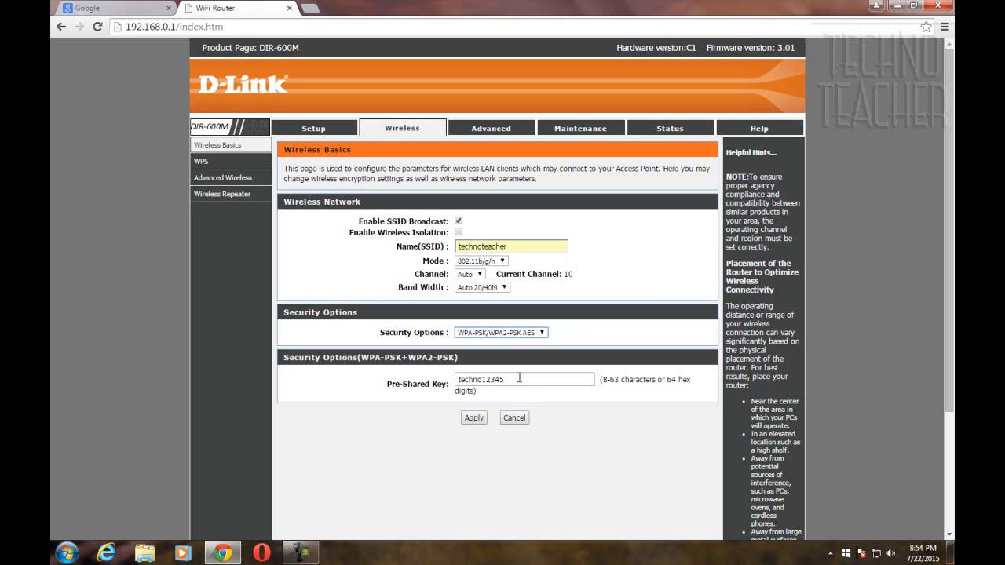
left_click(522, 379)
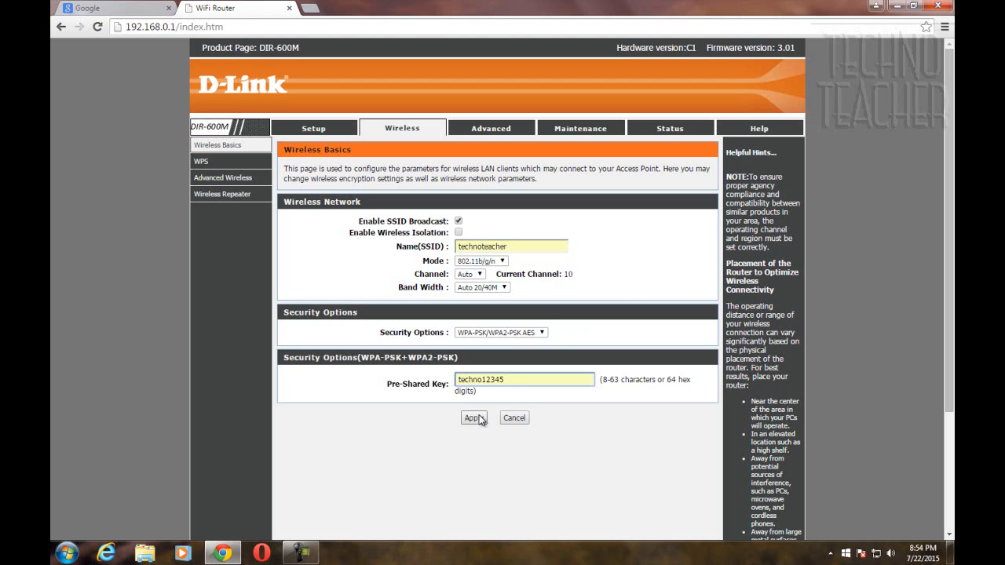
left_click(472, 417)
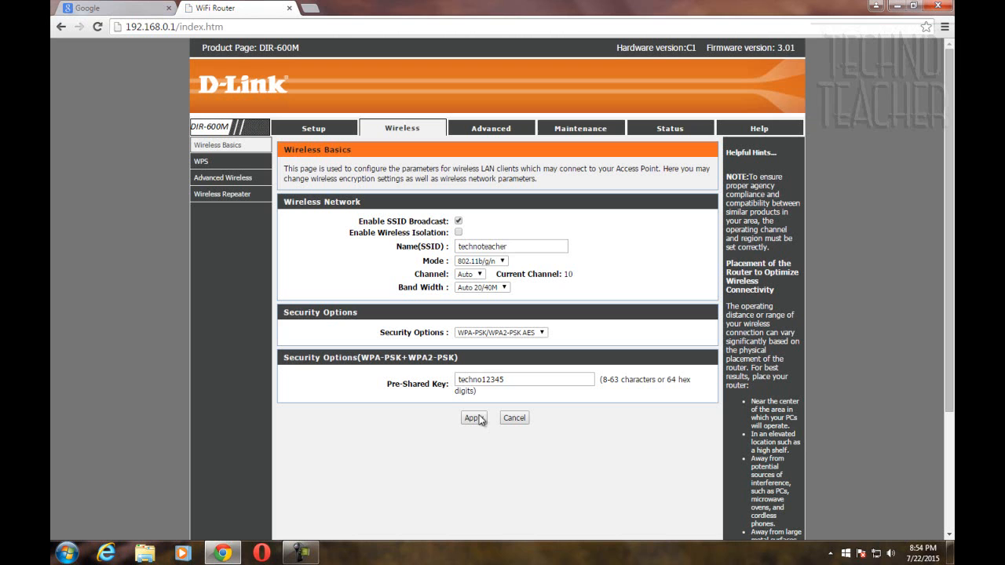
mouse_move(681, 430)
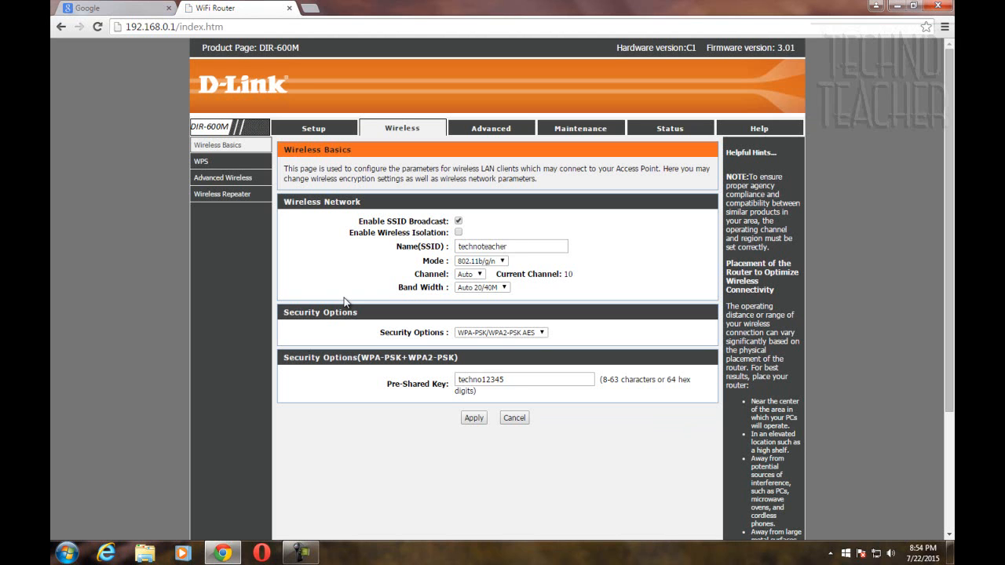
mouse_move(349, 285)
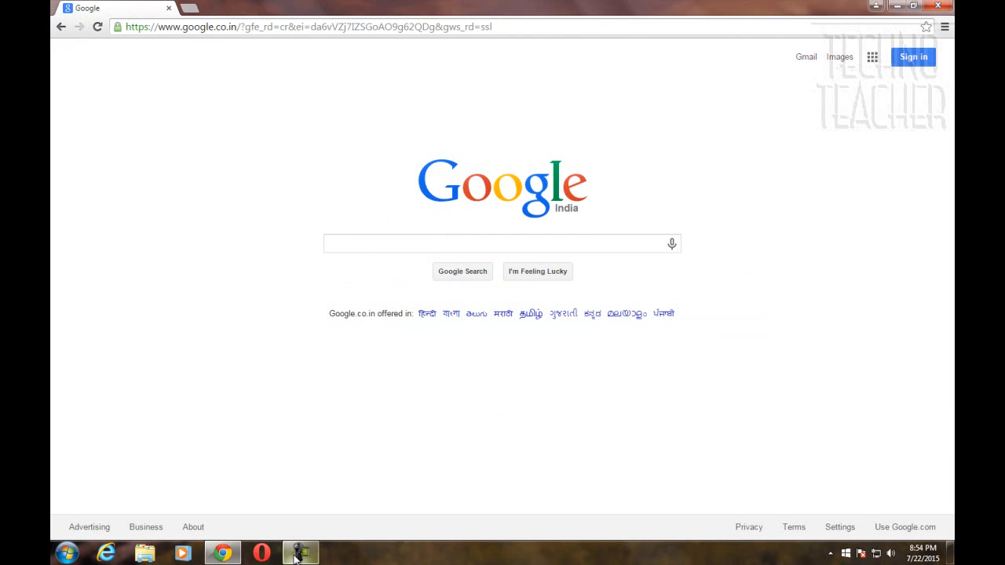
Leave the router page and bring the Google homepage back into view.
left_click(300, 554)
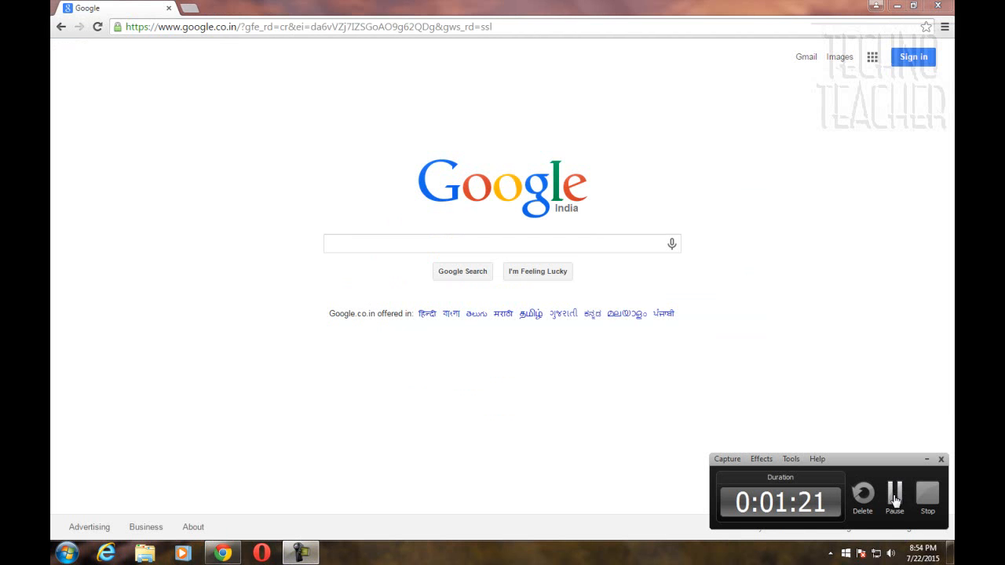